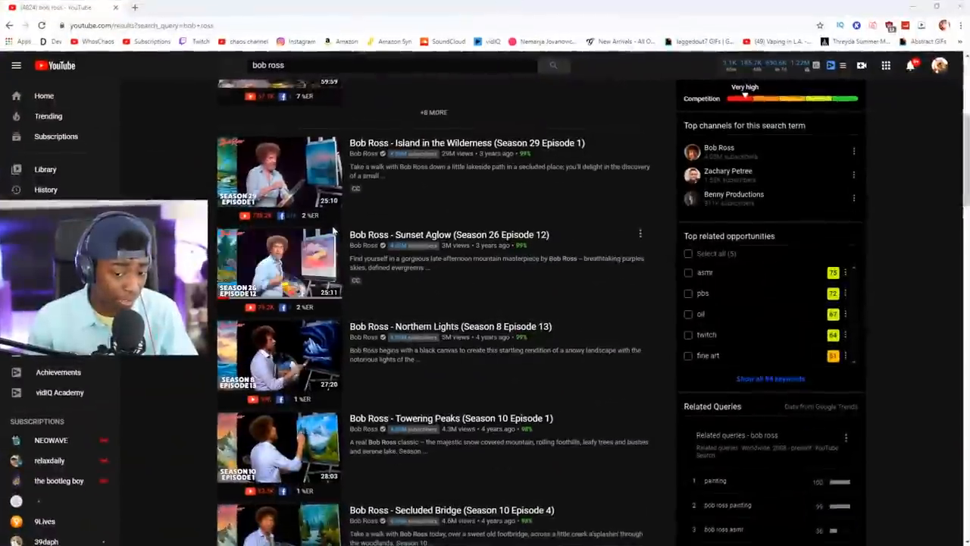
Step: Create an 800 × 1000 pixel document with a white background
scroll(down, 3)
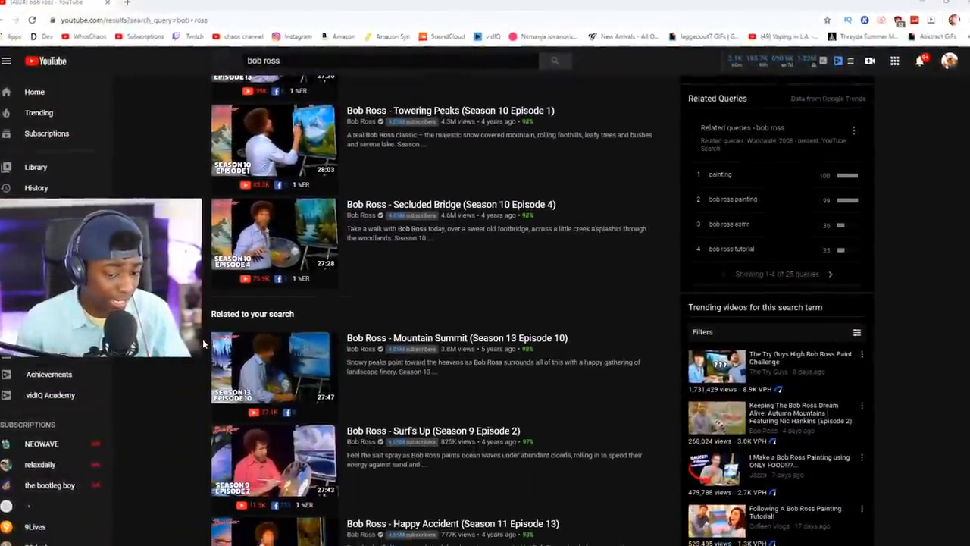
scroll(down, 3)
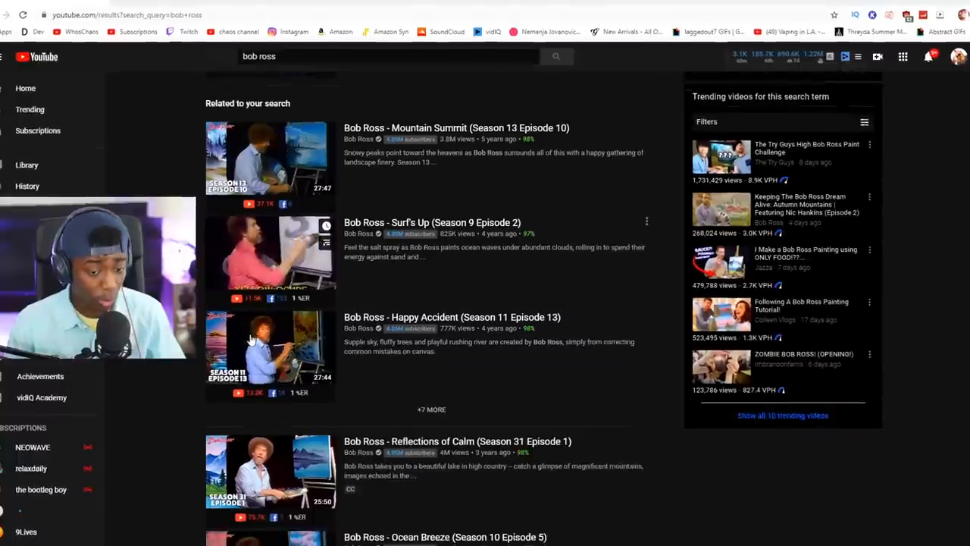
scroll(down, 3)
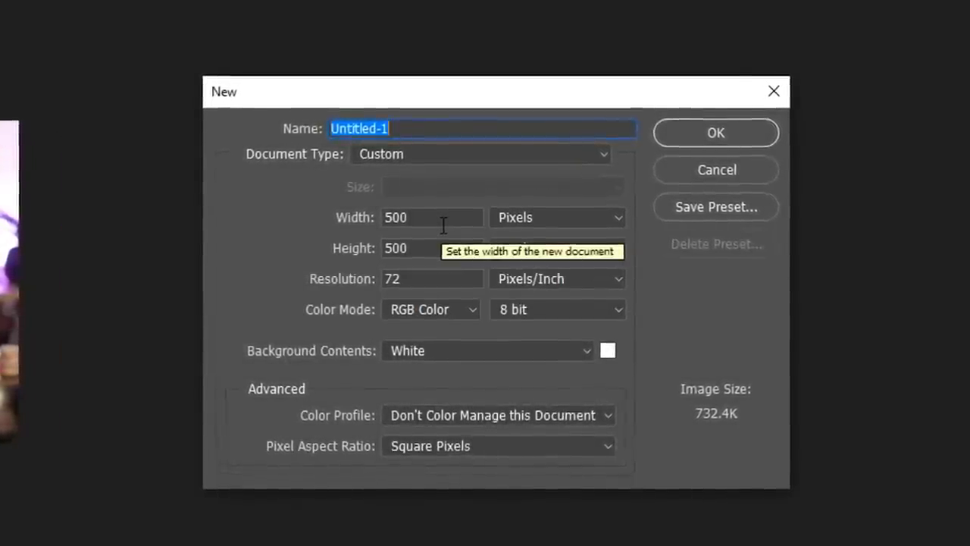
click(715, 133)
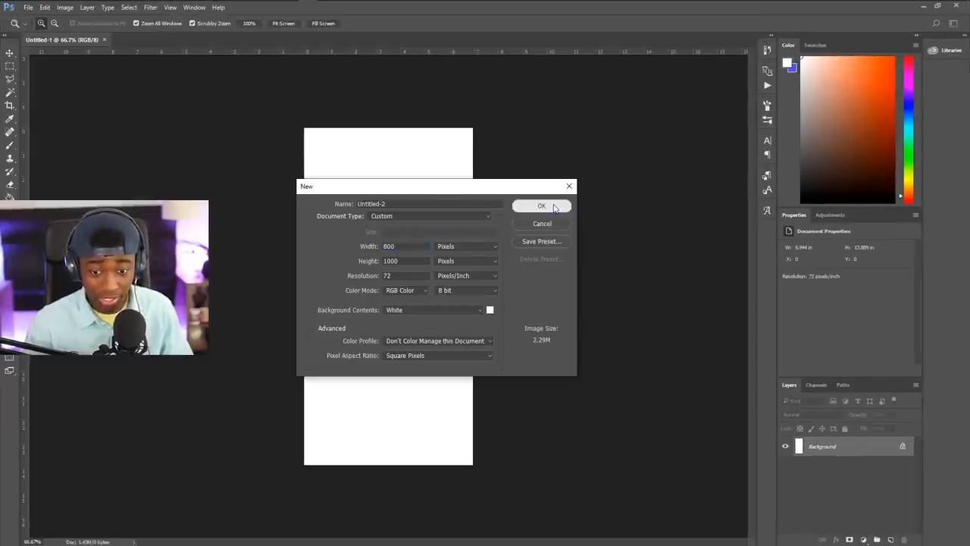
click(541, 205)
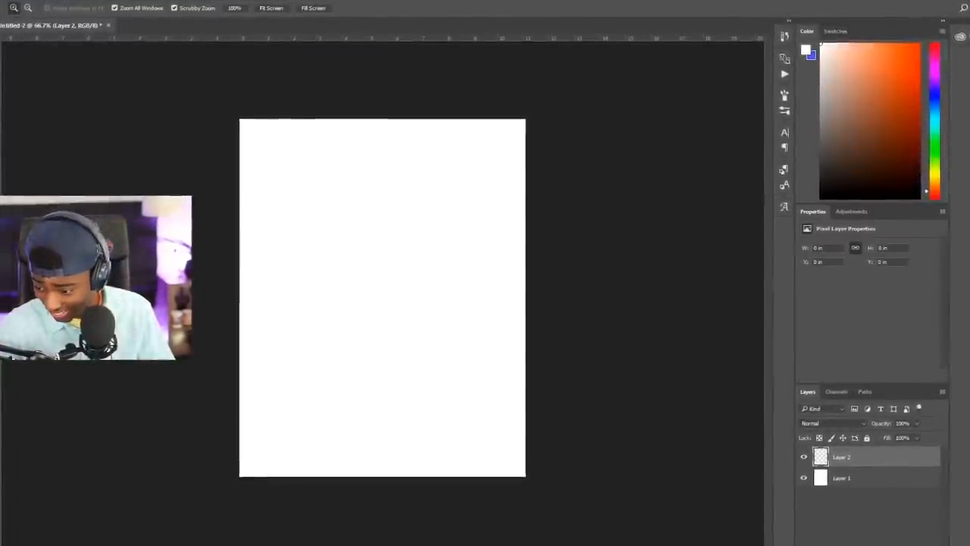
Step: Set the paint colour to yellow ffde00 and brush it across the top-left of the canvas
click(808, 51)
text(d5d5d5)
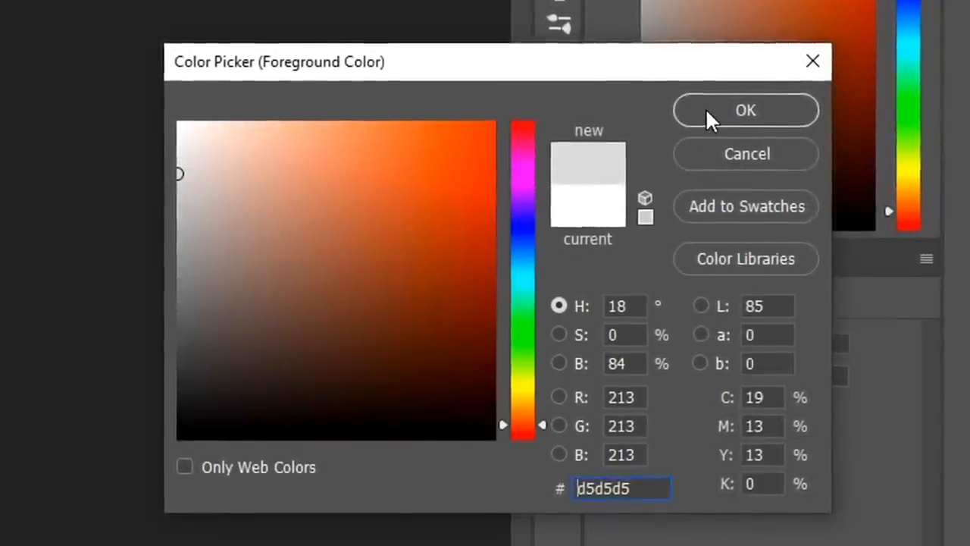
click(745, 110)
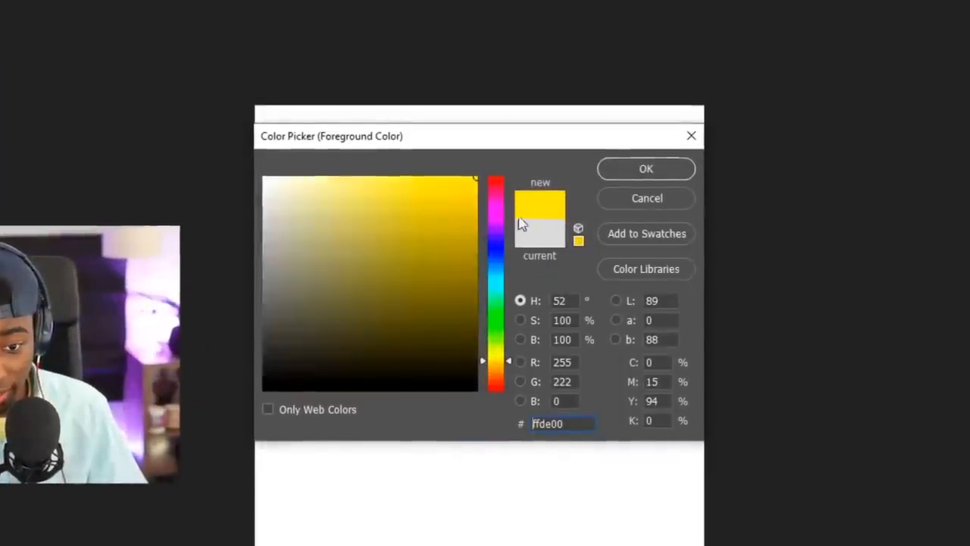
click(646, 168)
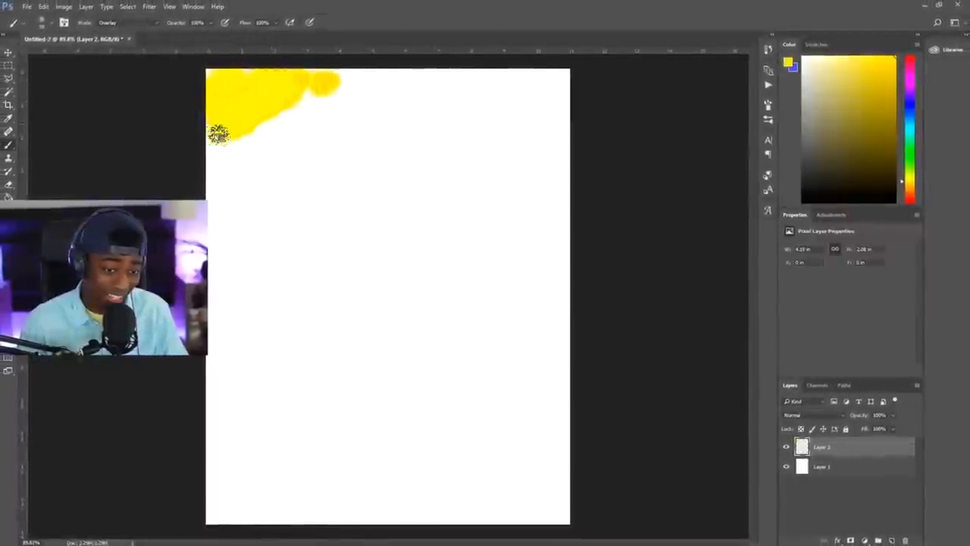
drag(219, 133, 409, 87)
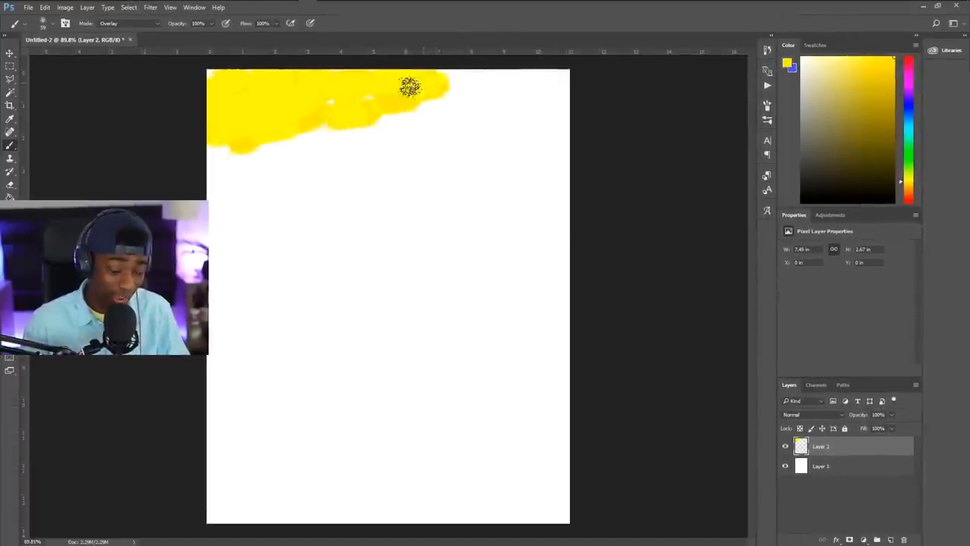
Step: Extend the yellow brushstroke across the top of the canvas
drag(410, 87, 527, 127)
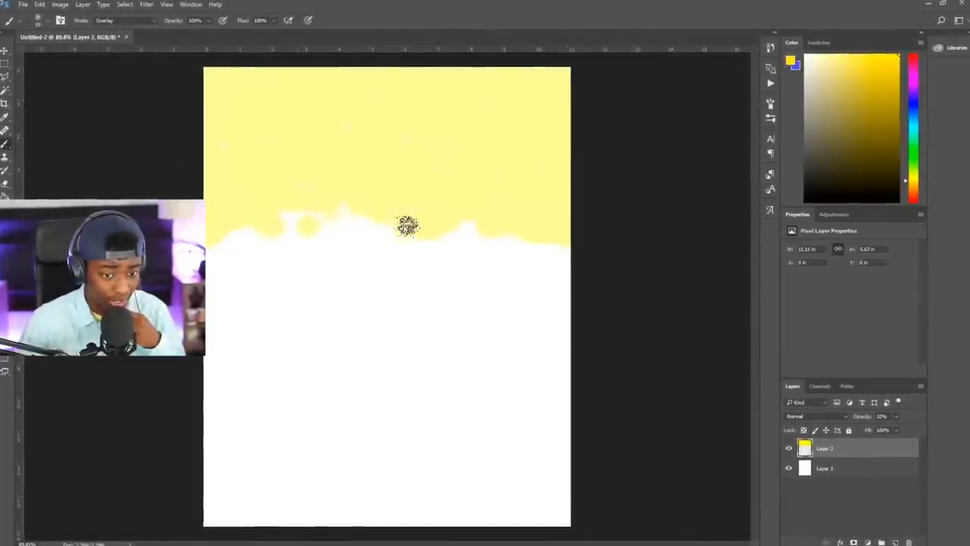
Step: Set the paint colour to red e43737 and brush red into the top-left sky corner
click(790, 60)
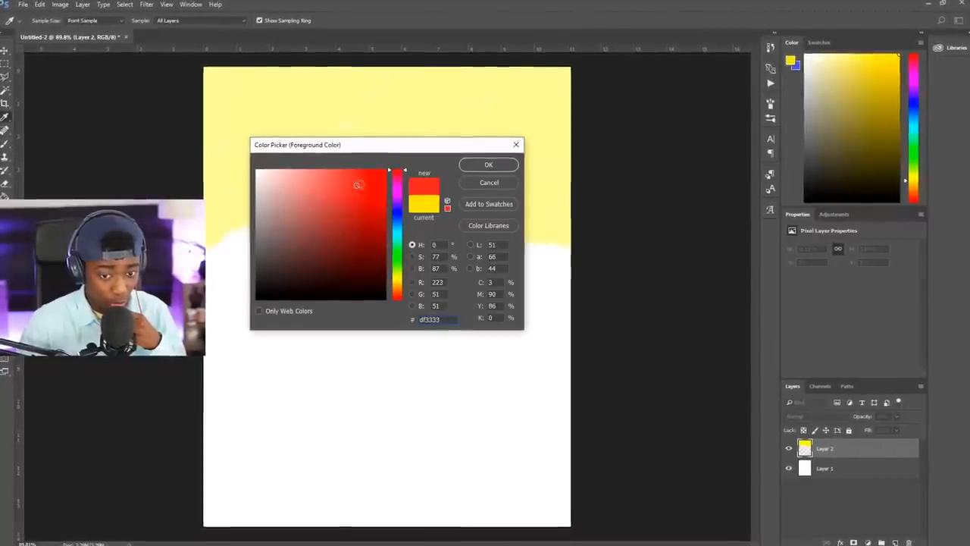
click(355, 184)
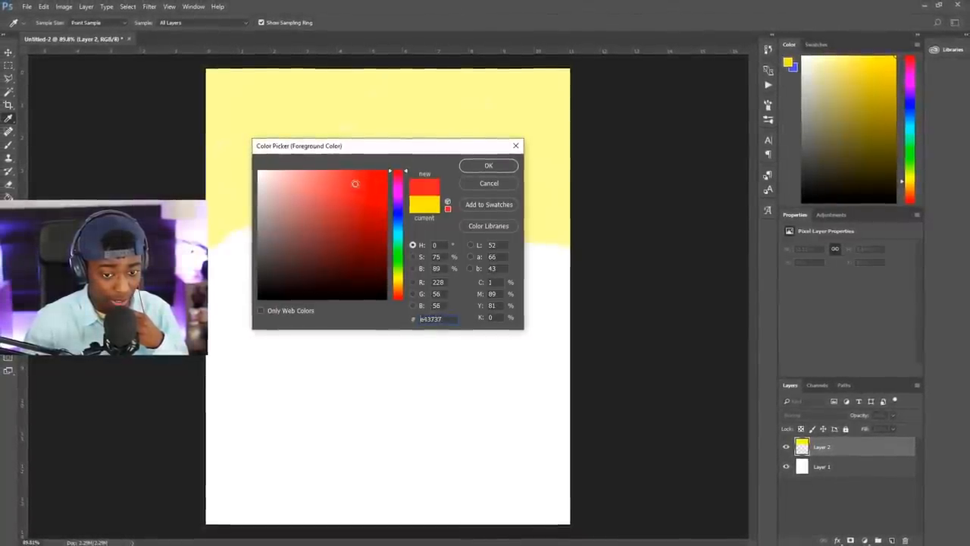
click(488, 166)
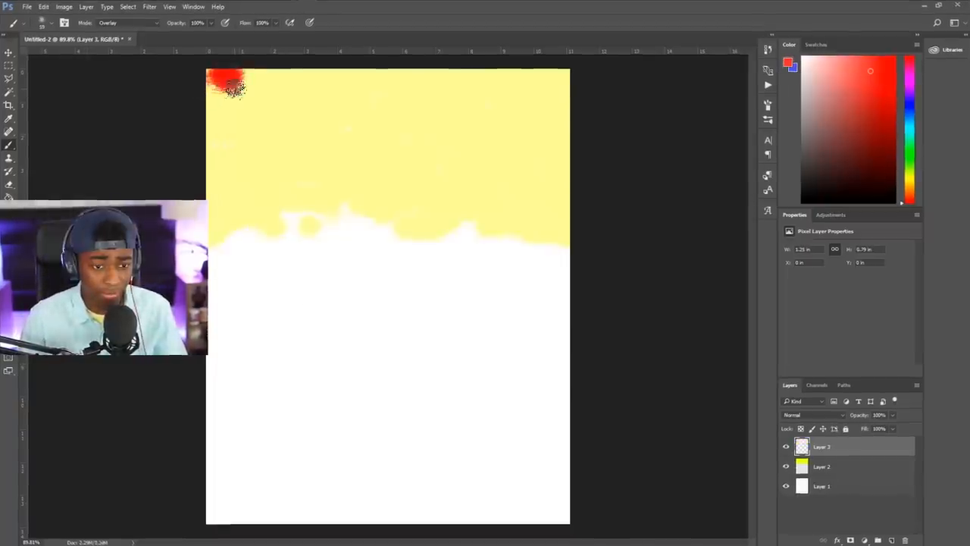
drag(228, 83, 273, 76)
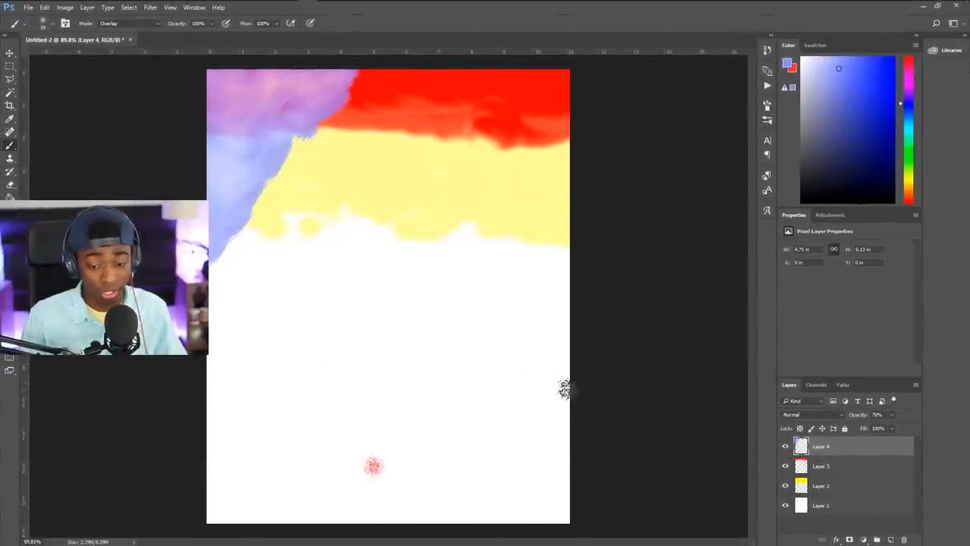
Step: Paint blue-lavender water from the right edge across the lower canvas
drag(477, 398, 564, 413)
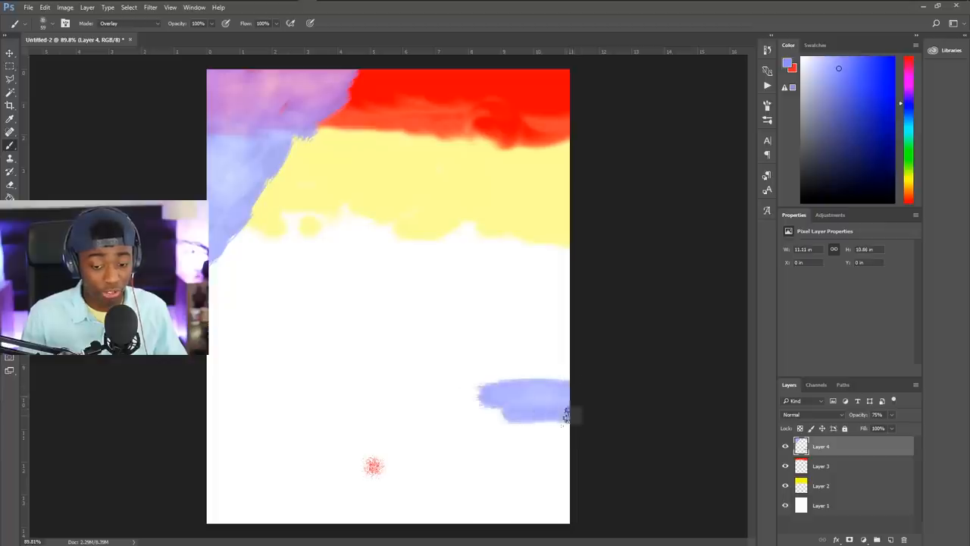
drag(564, 415, 444, 508)
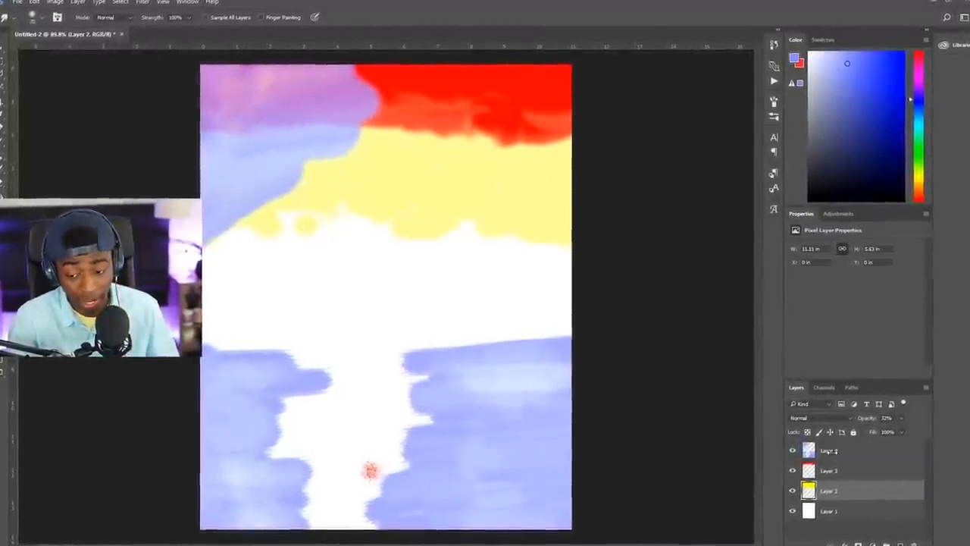
Step: Merge the painted layers and apply a Gaussian Blur with a radius of about 136 px
right_click(827, 450)
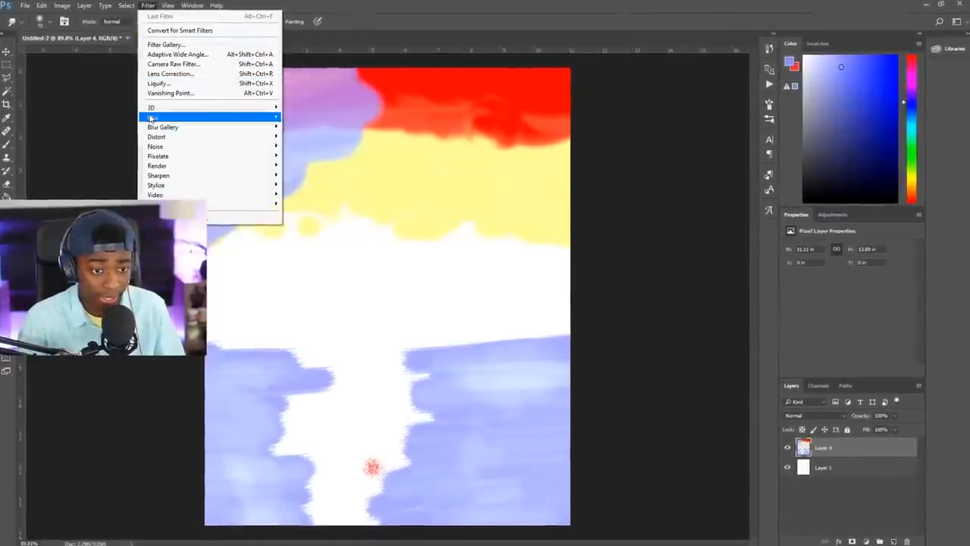
click(151, 118)
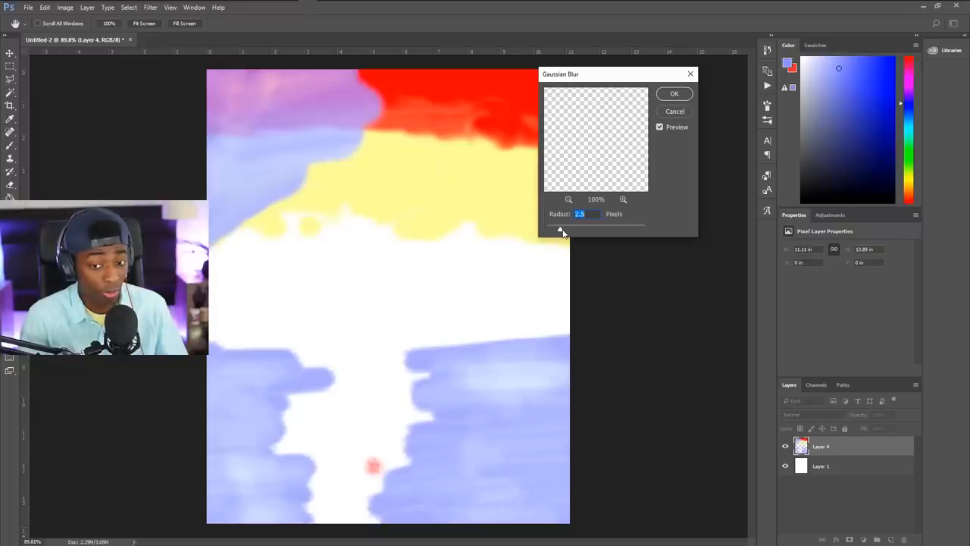
drag(561, 73, 610, 73)
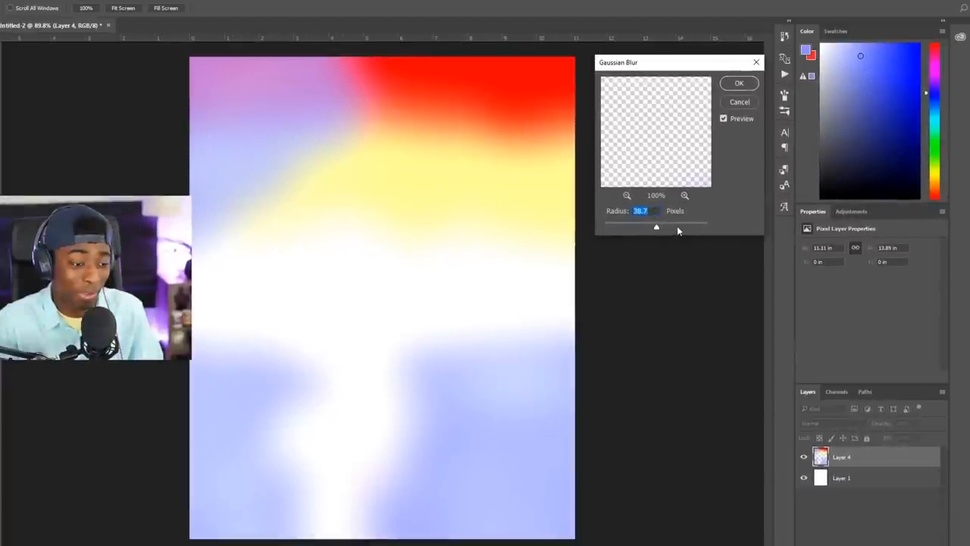
drag(656, 226, 676, 227)
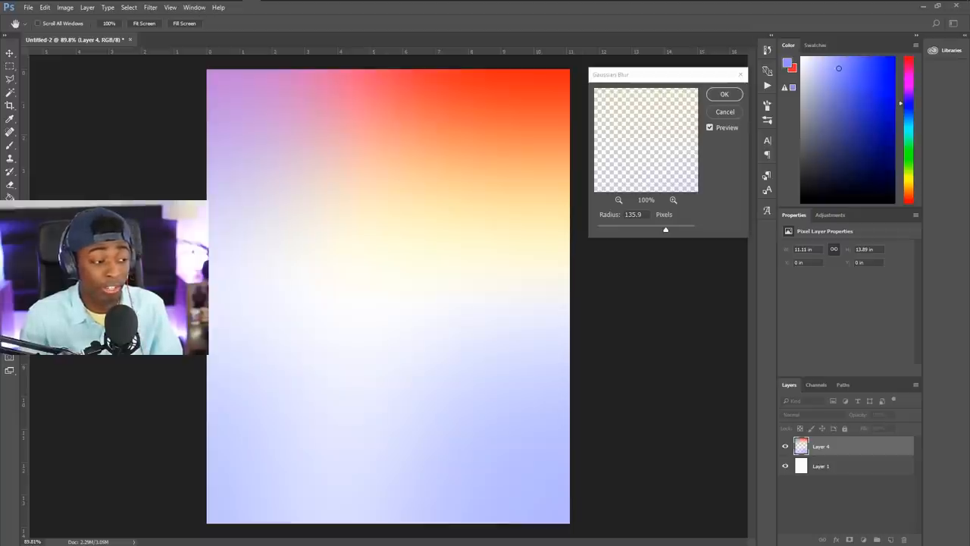
click(724, 93)
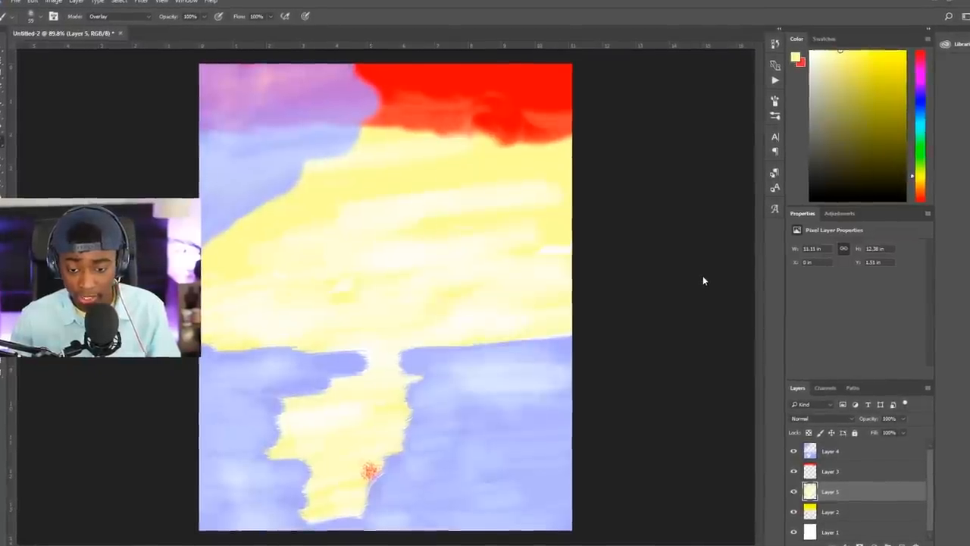
Step: Set the paint colour to black for the mountain silhouettes
click(796, 57)
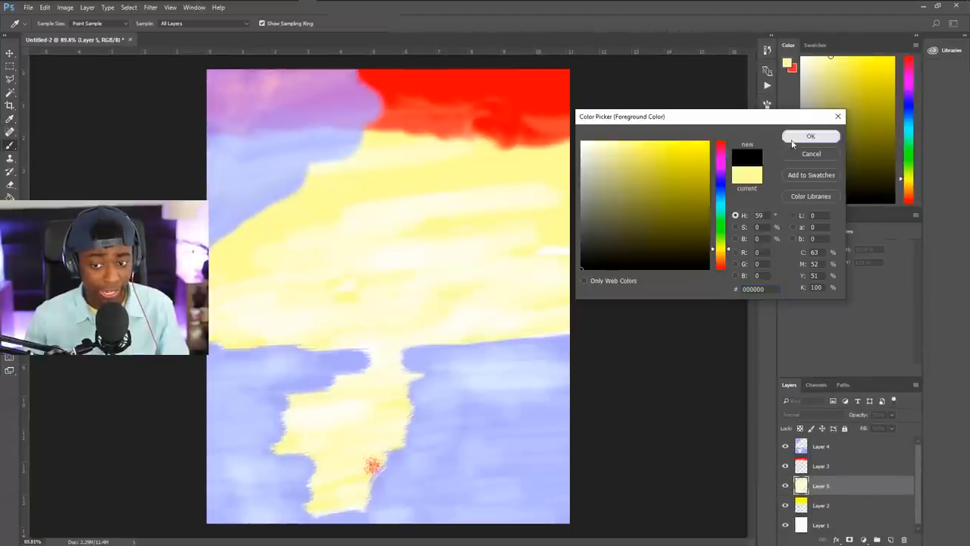
click(810, 135)
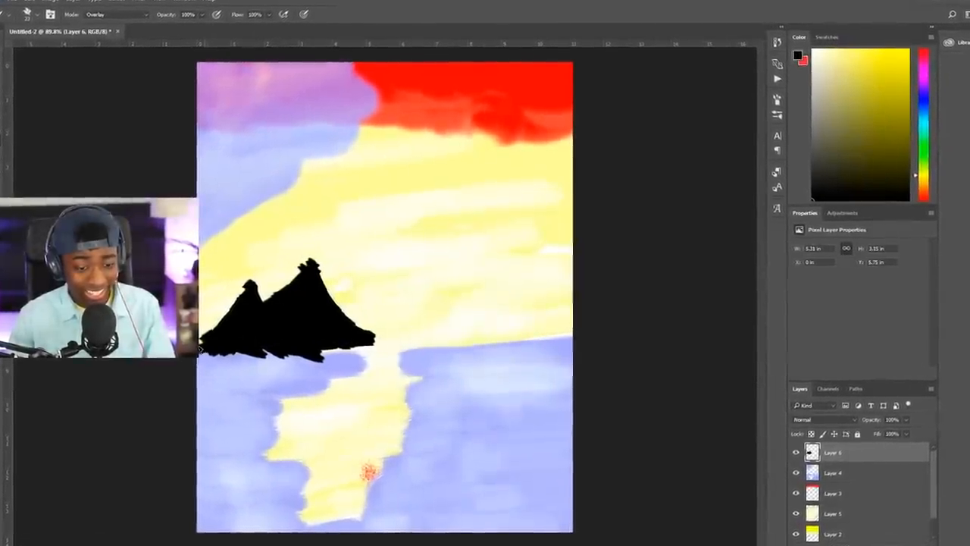
click(786, 62)
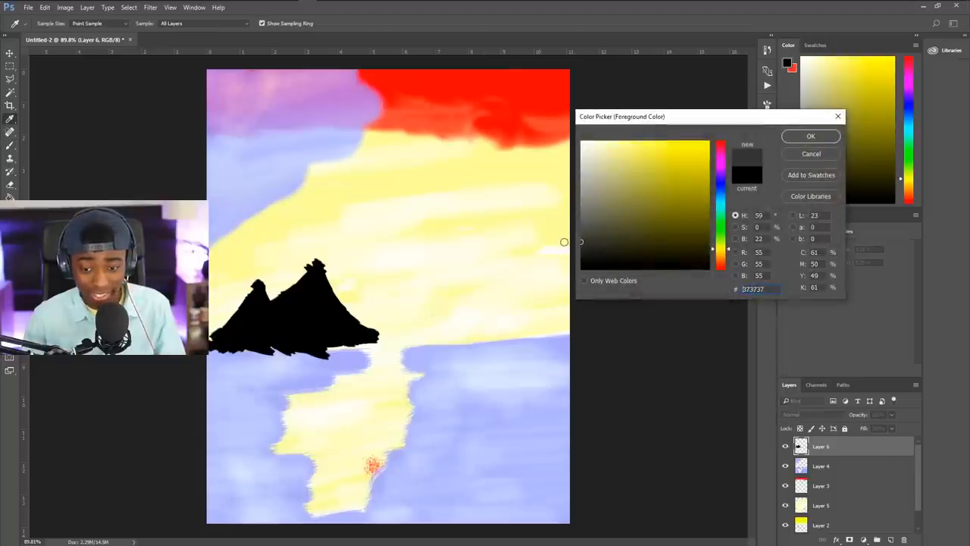
Step: Set the paint colour to dark gray #373737, then change it to white #FFFFFF
click(810, 135)
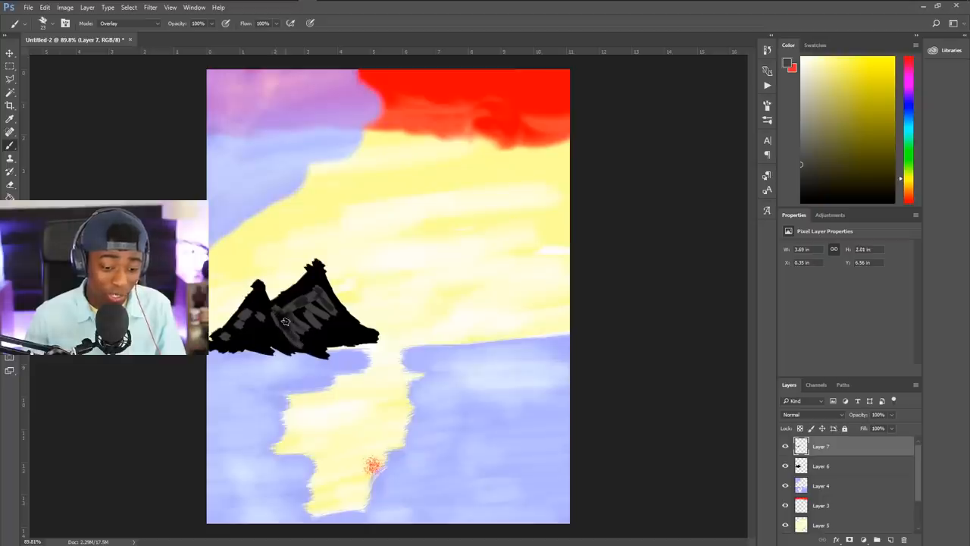
click(787, 64)
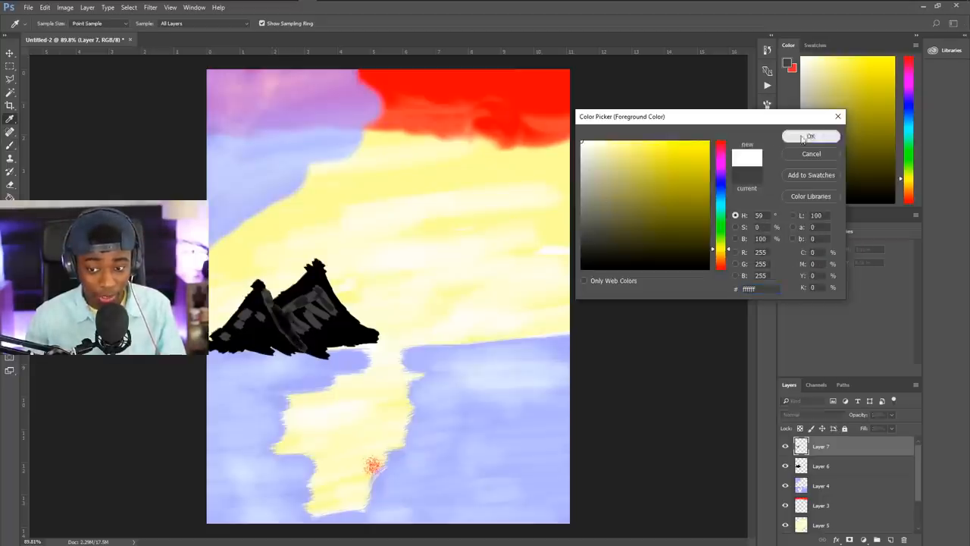
click(810, 136)
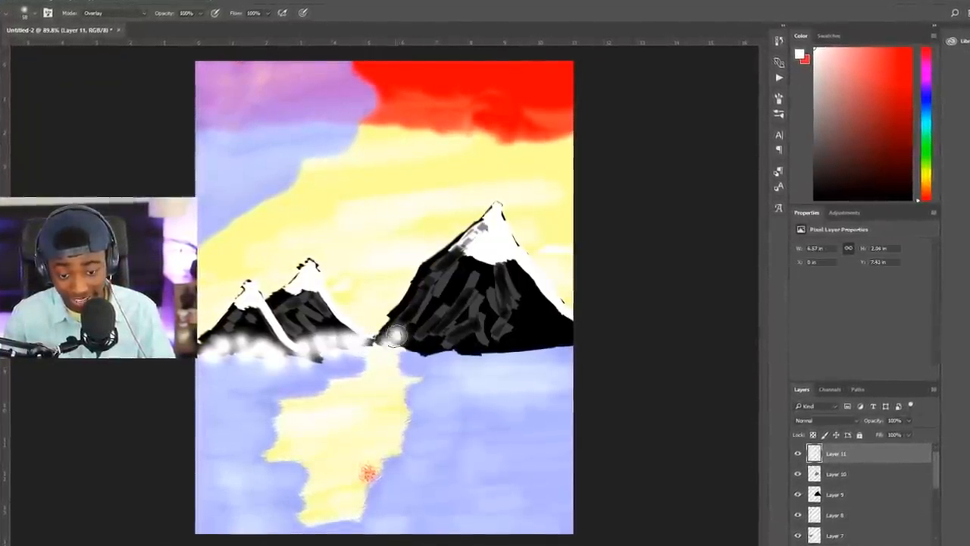
Step: Begin painting white mist along the mountain bases
click(147, 5)
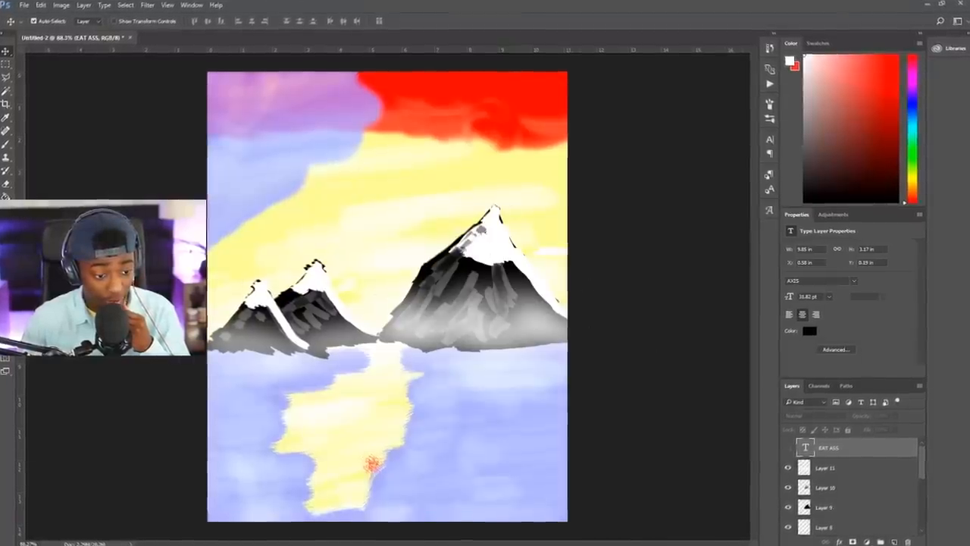
Step: Open the paint colour chooser to brush gray fog over the mountain bases
click(793, 64)
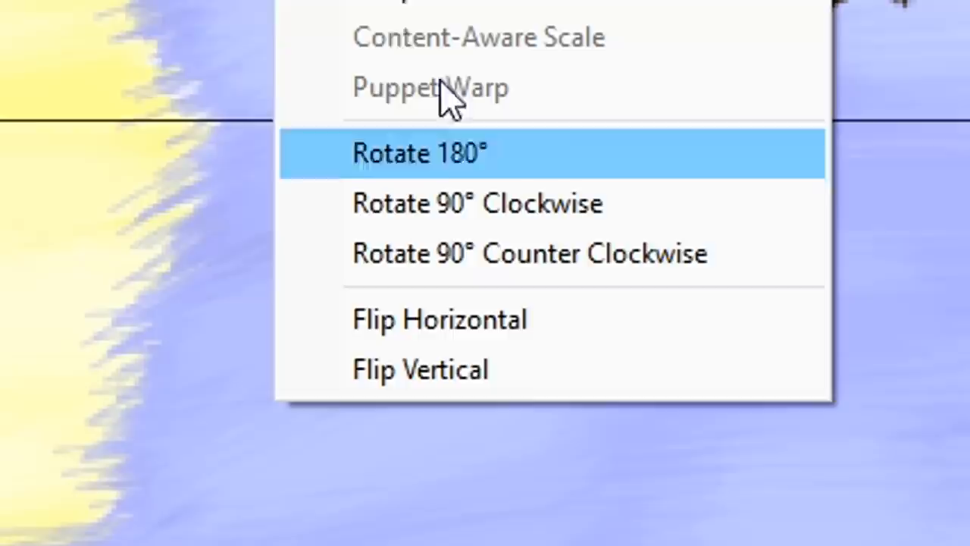
Step: Flip the copied tree line vertically into the lake and blur the reflection
click(420, 153)
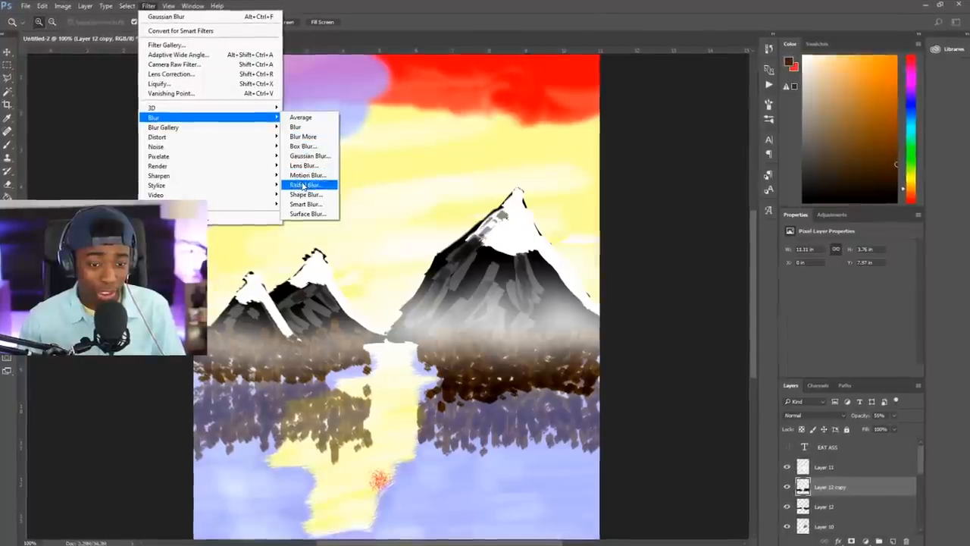
click(309, 155)
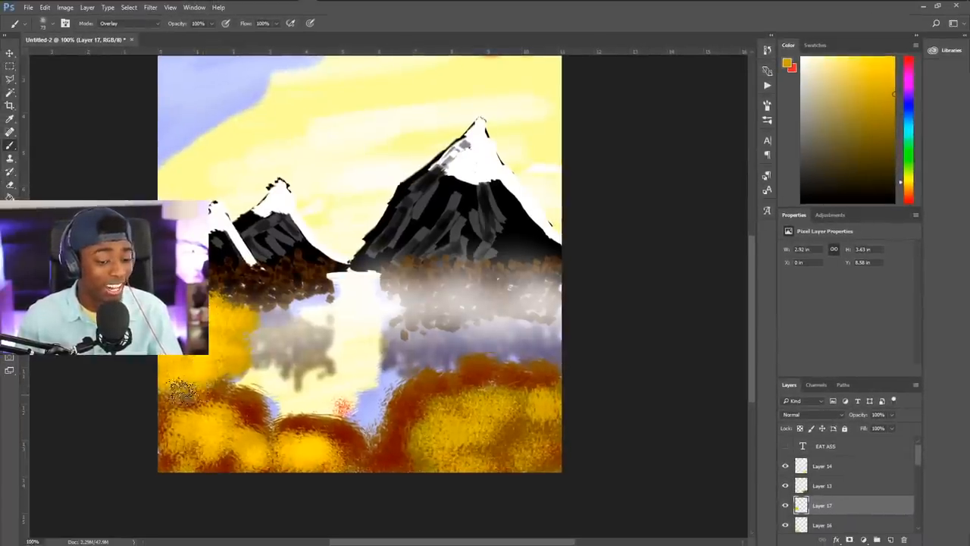
Step: Set the foreground painting colour to dark red #521502
click(789, 64)
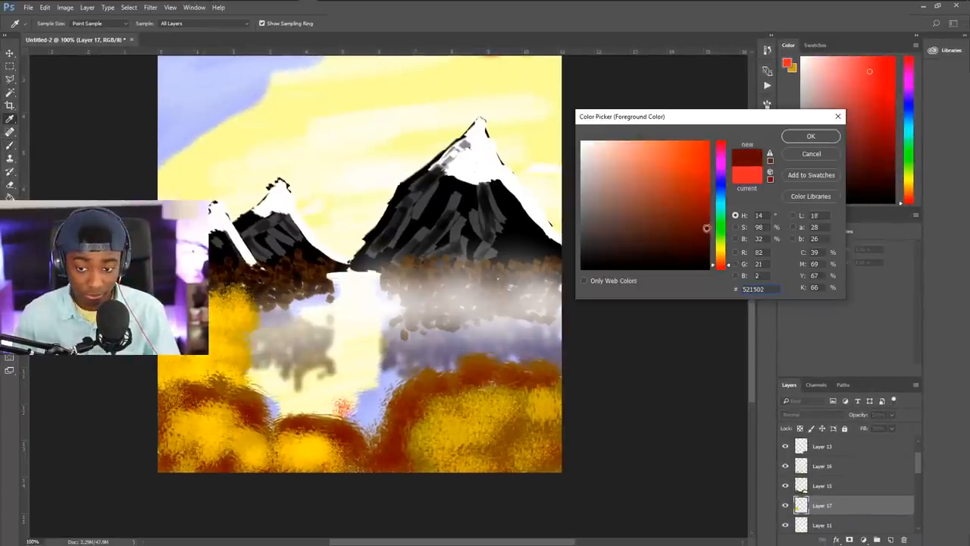
click(810, 135)
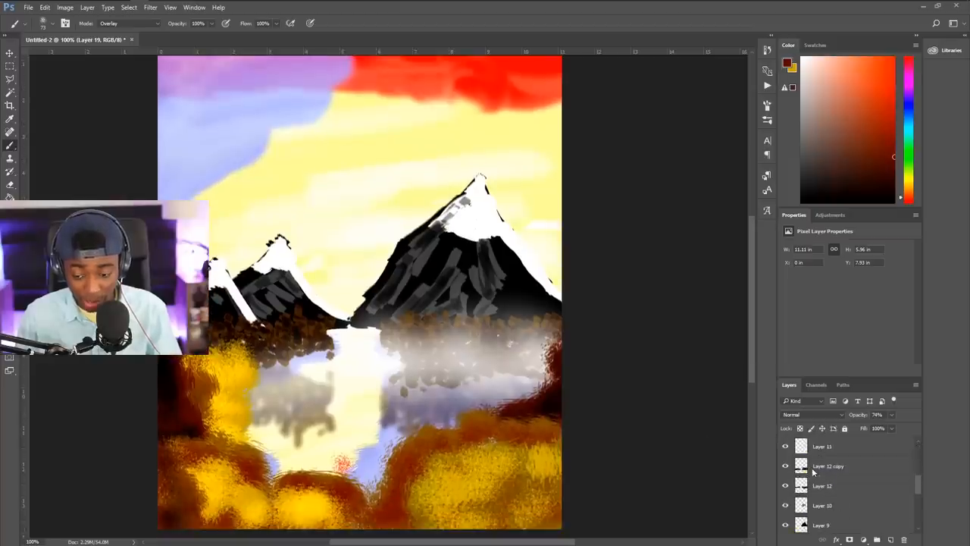
Step: Gaussian-blur the sky layer into a smooth gradient, then select another bush layer
scroll(down, 3)
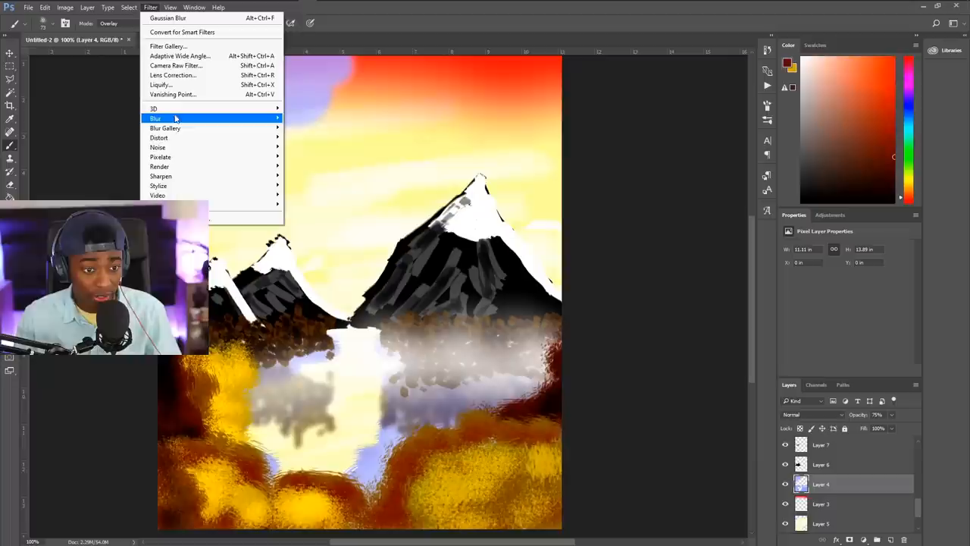
click(167, 17)
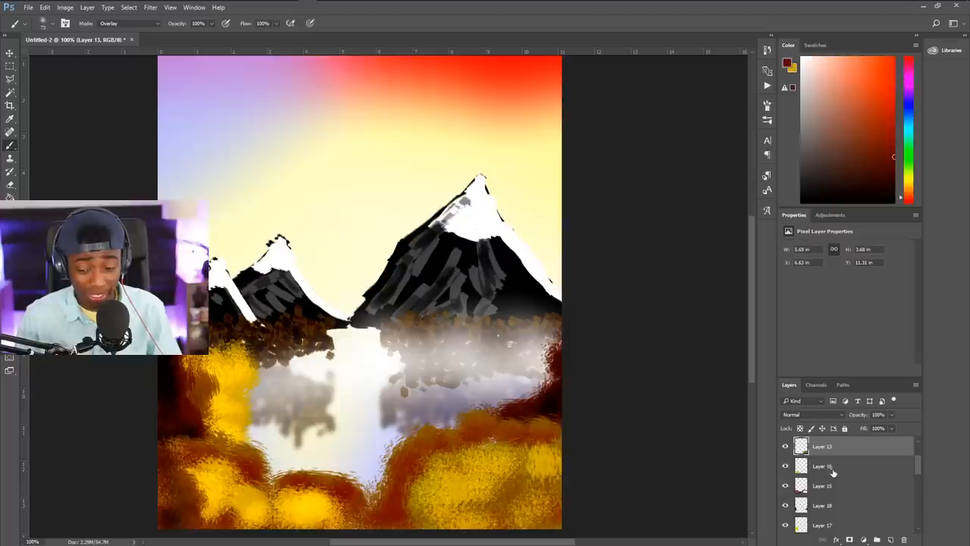
click(834, 466)
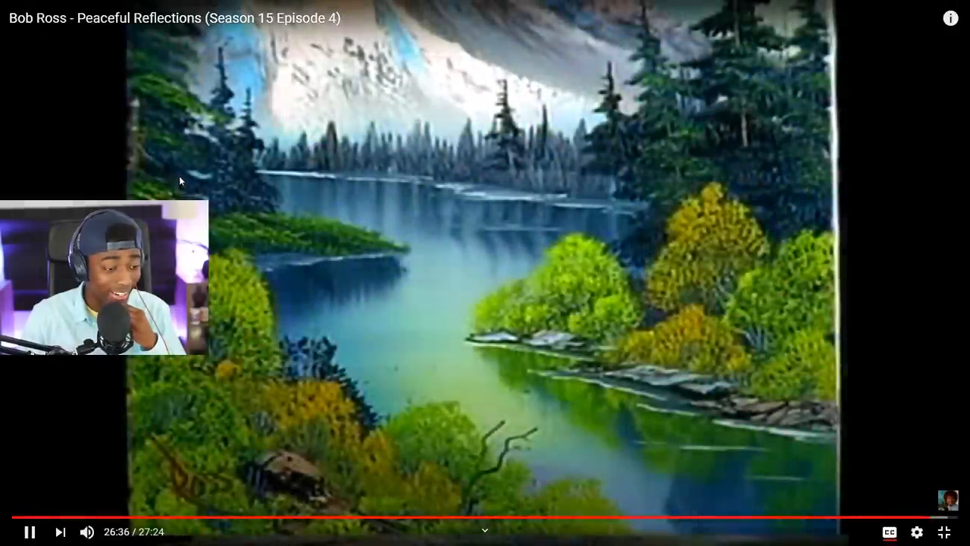
Step: Pause and resume the Bob Ross Peaceful Reflections episode on YouTube
click(30, 531)
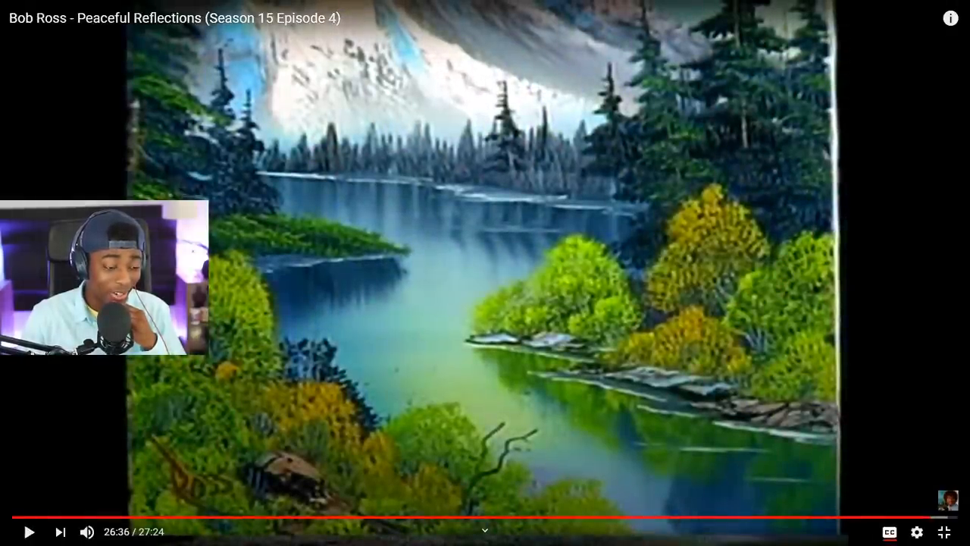
click(28, 531)
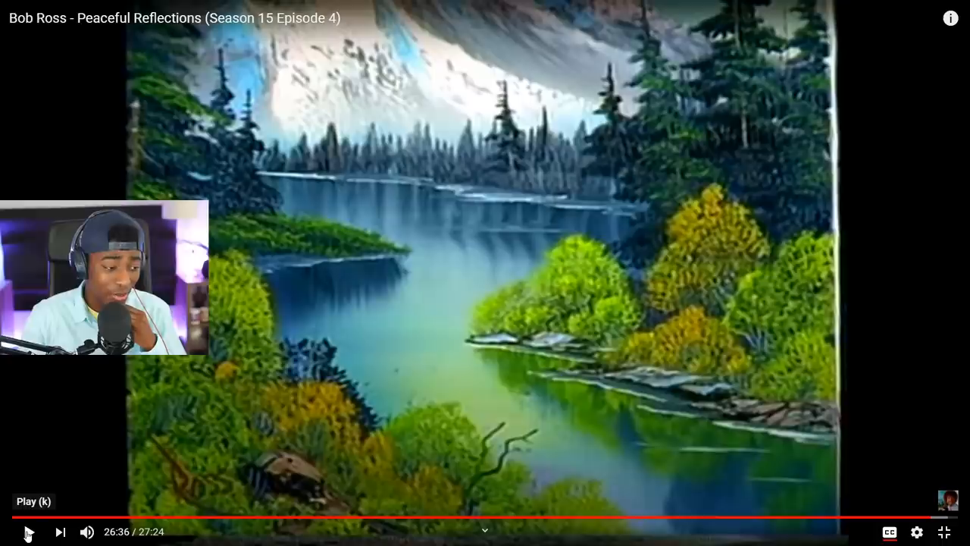
click(28, 531)
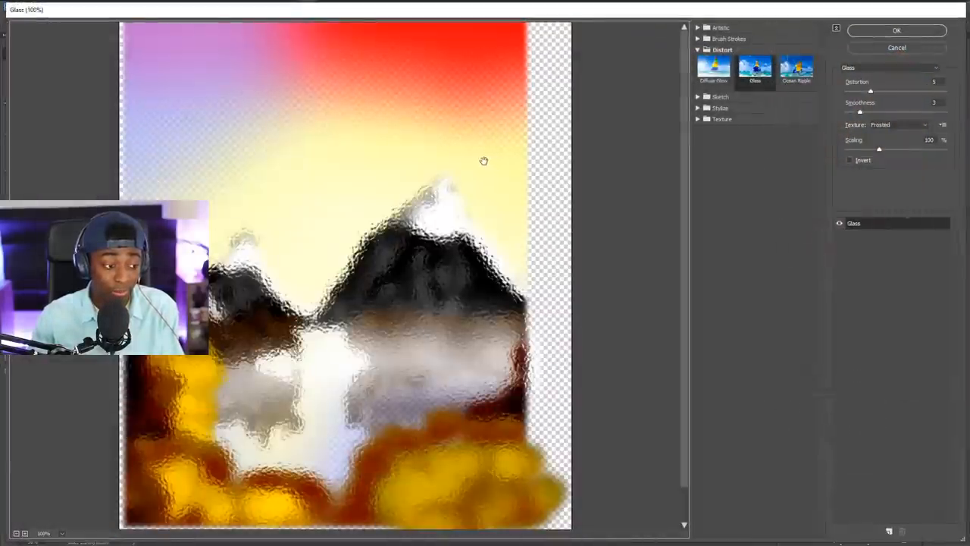
Step: Preview the Sketch > Chalk & Charcoal filter, then cancel the Filter Gallery
click(721, 96)
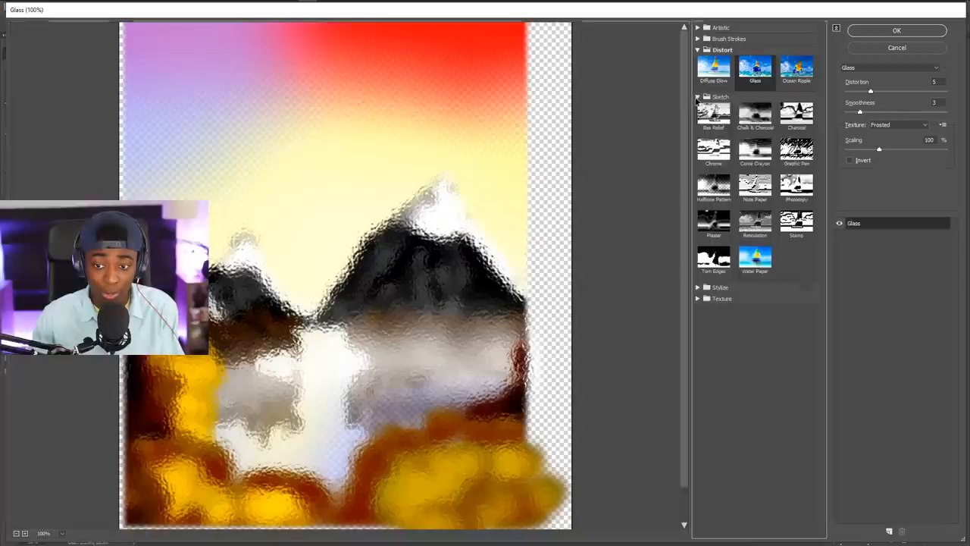
click(755, 113)
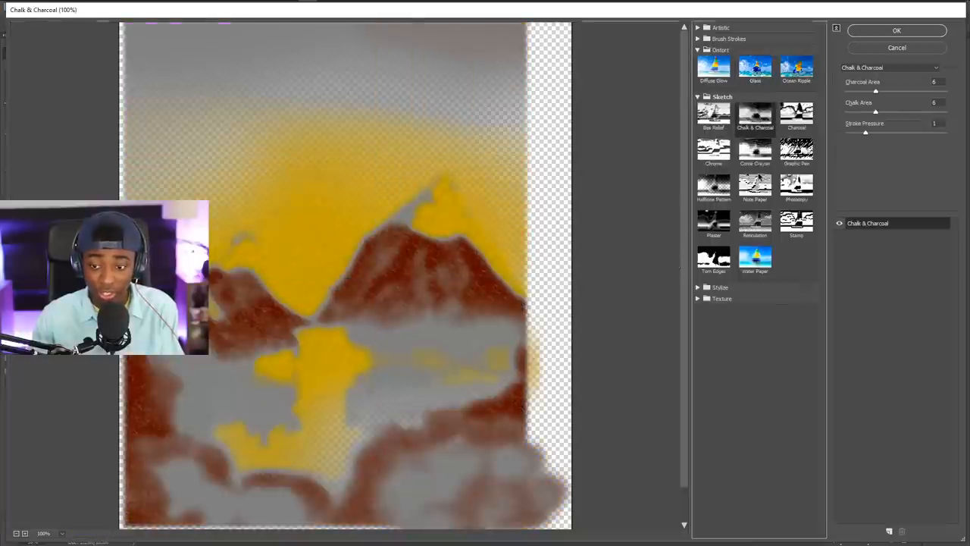
click(796, 45)
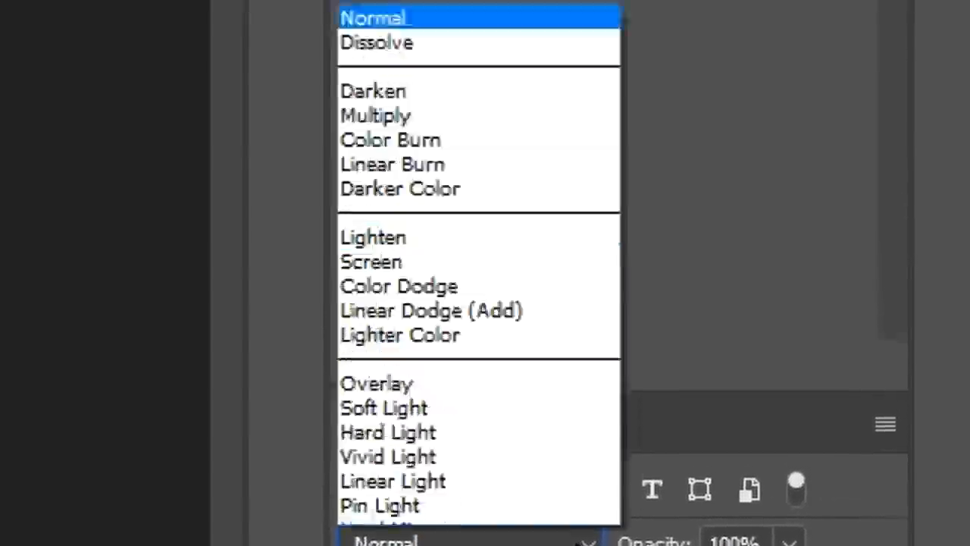
Step: Set the new layer's blending and choose black #000000 as the foreground colour
click(393, 165)
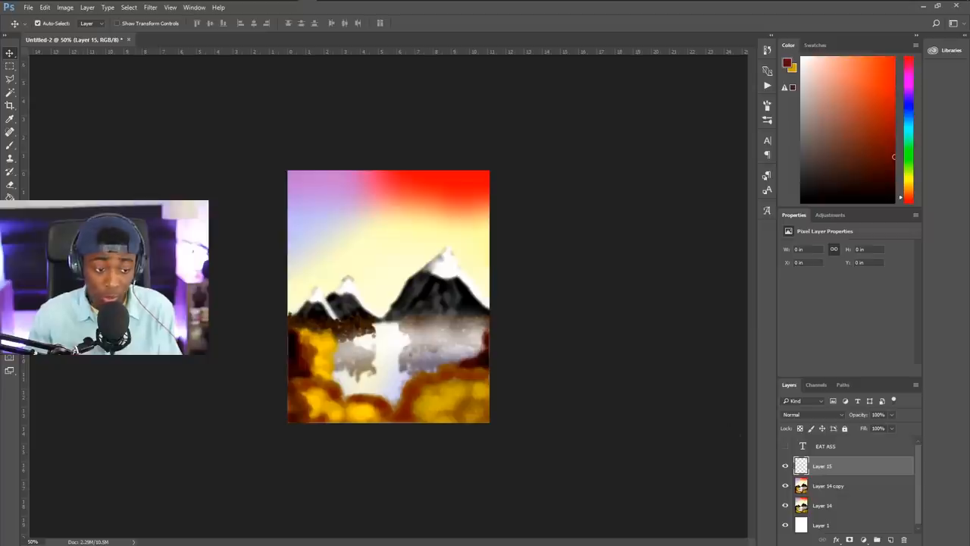
click(787, 62)
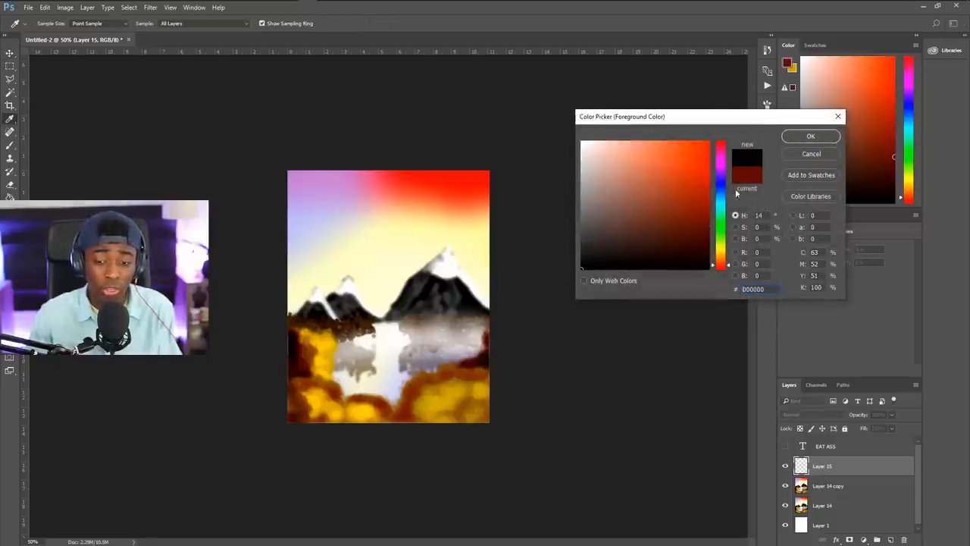
click(810, 136)
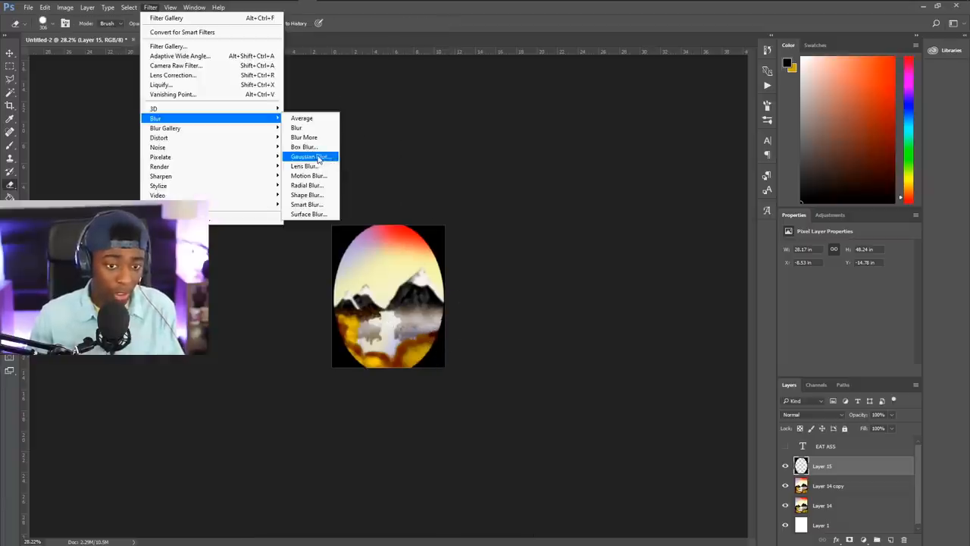
Step: Apply Gaussian Blur to the black oval border on Layer 15
click(304, 156)
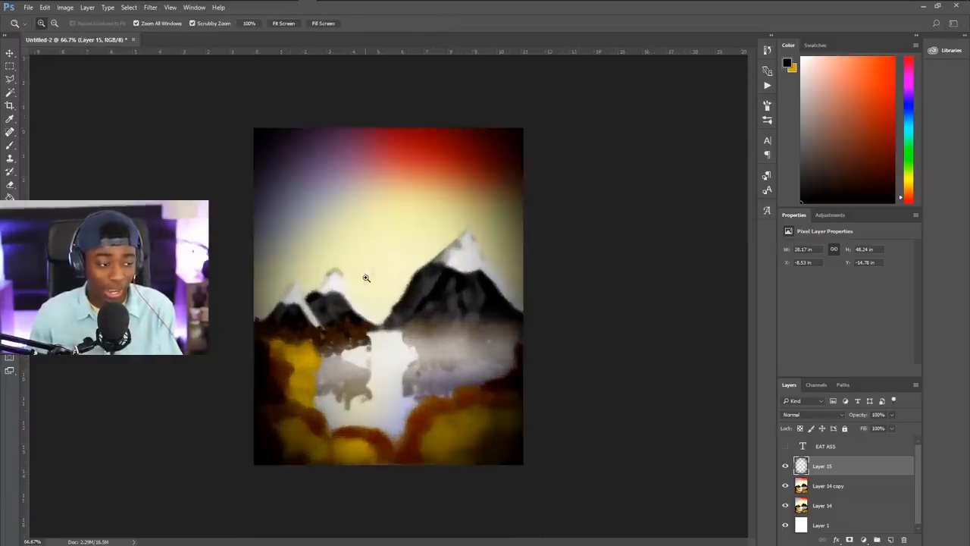